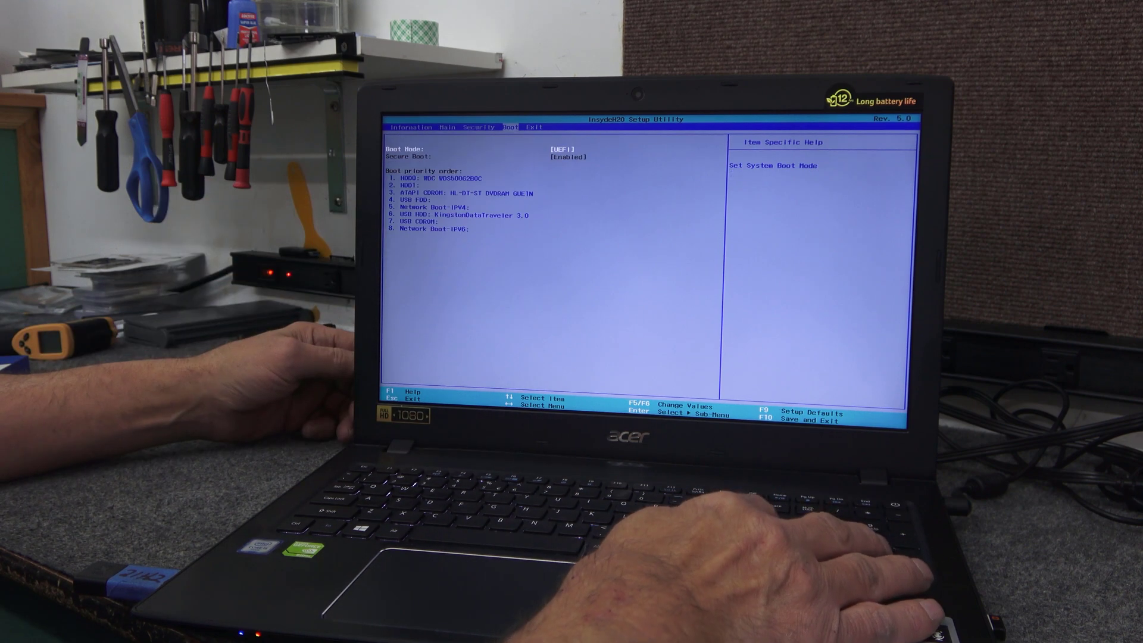
# Save the UEFI boot settings and exit the InsydeH2O utility to boot the USB installer.
pyautogui.press('right')
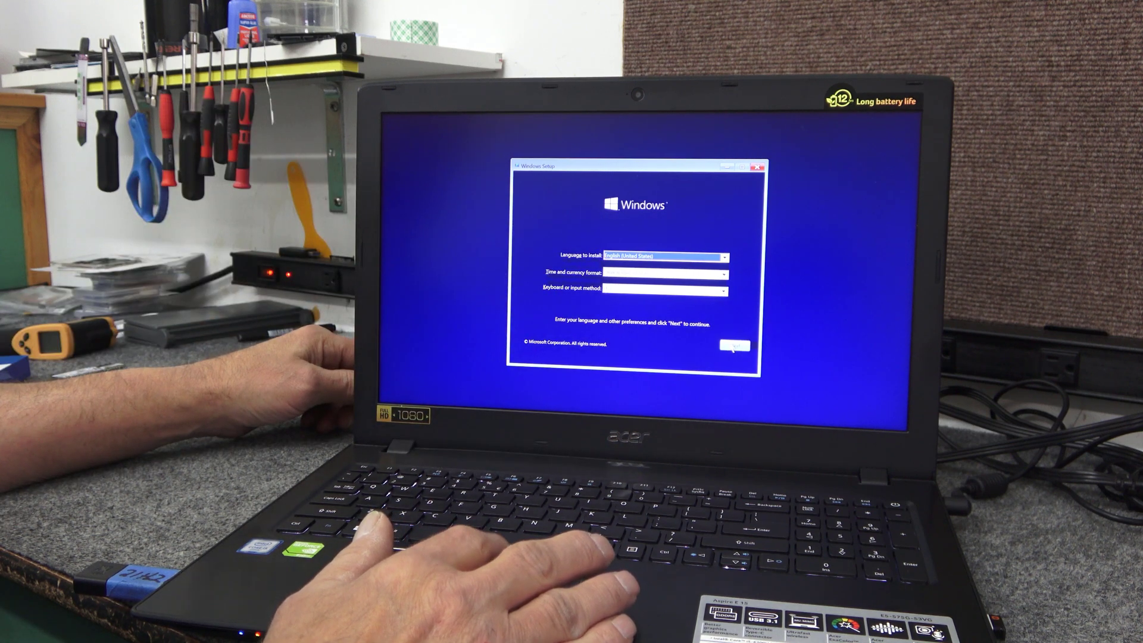
# Keep the default language and keyboard, then accept the Windows license terms.
pyautogui.click(733, 345)
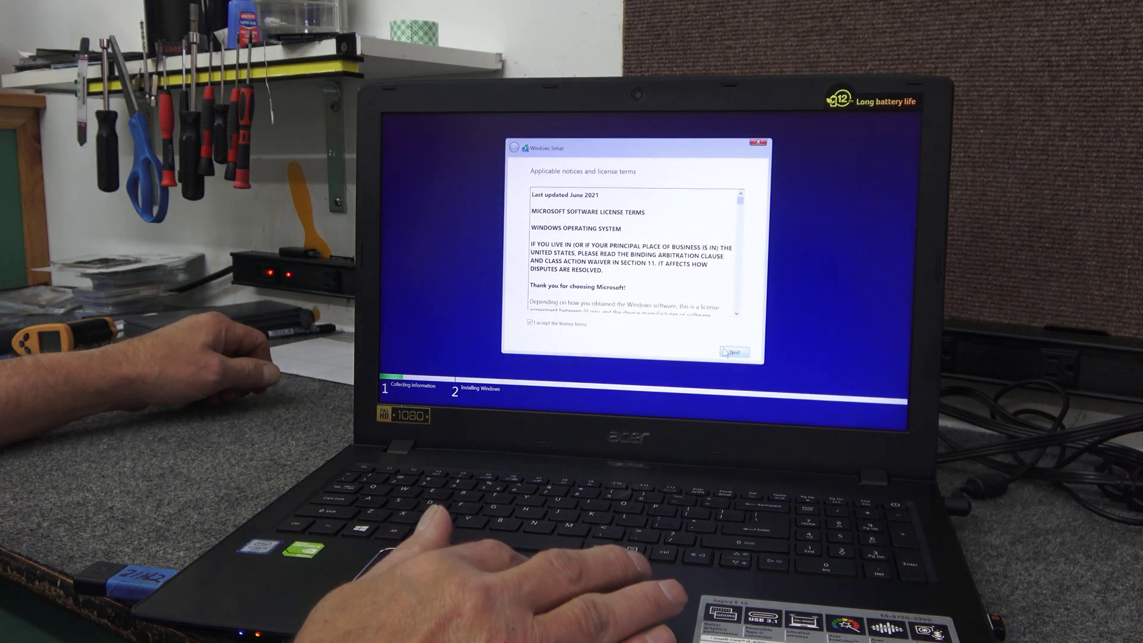
pyautogui.click(736, 351)
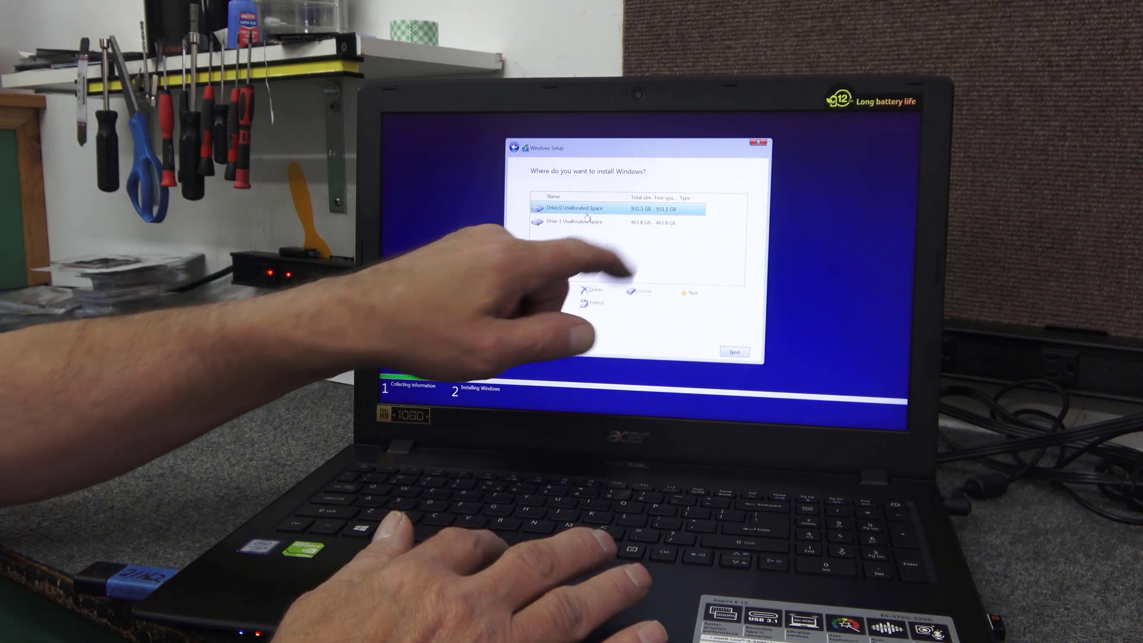
# Install Windows onto Drive 1 Unallocated Space (465.8 GB).
pyautogui.click(612, 221)
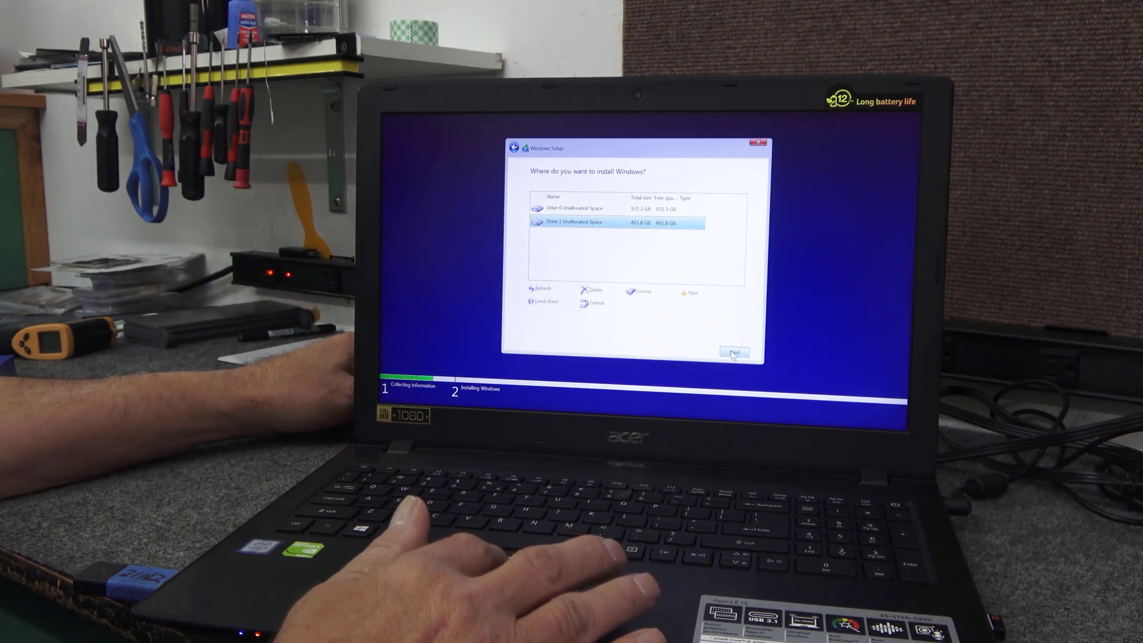
pyautogui.click(735, 352)
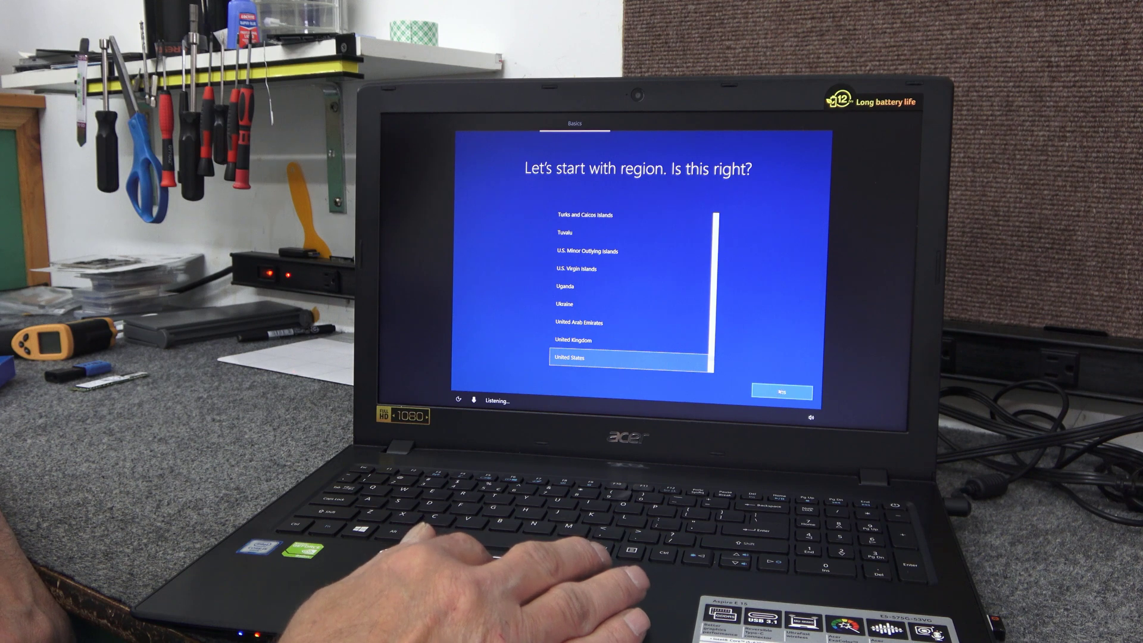
# Confirm United States region and US keyboard, and skip network setup with 'I don't have internet'.
pyautogui.click(781, 392)
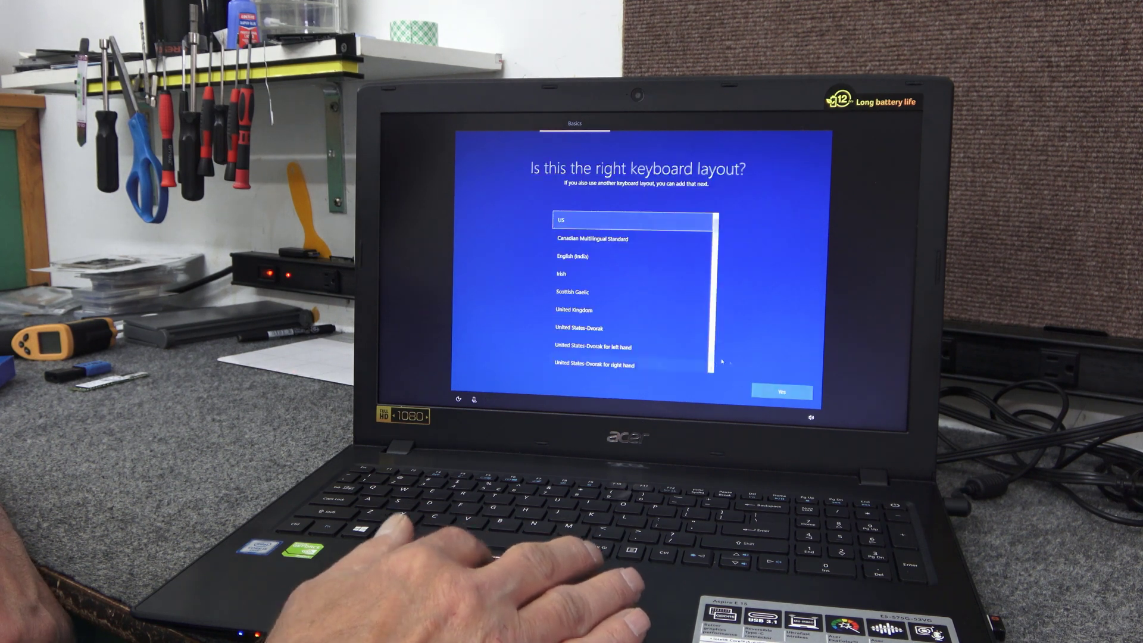
pyautogui.click(782, 392)
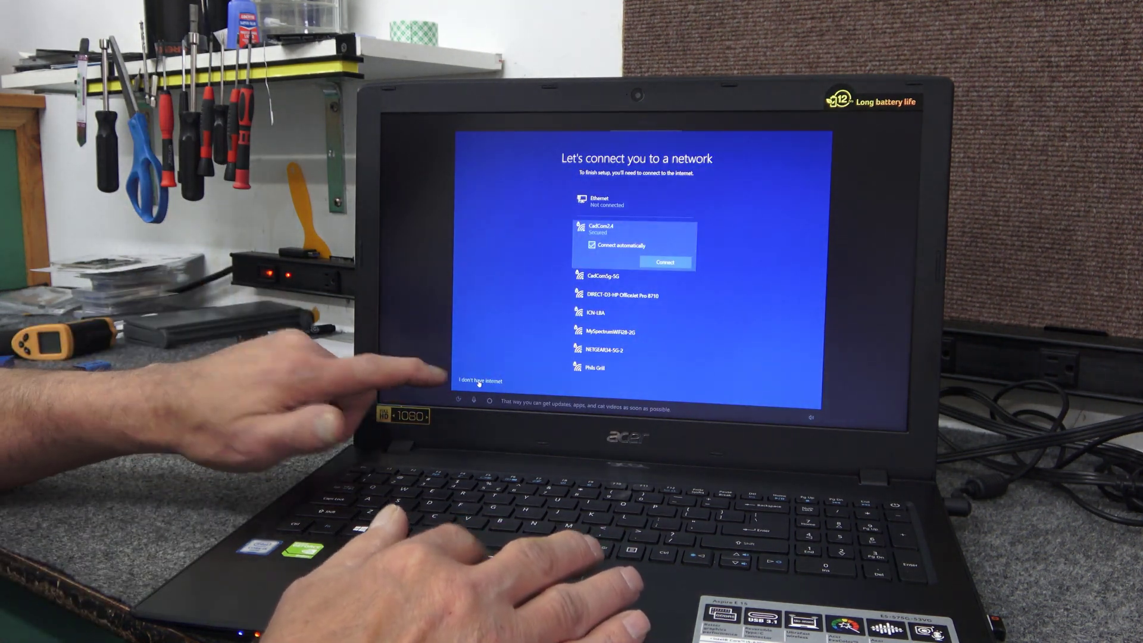
pyautogui.click(479, 380)
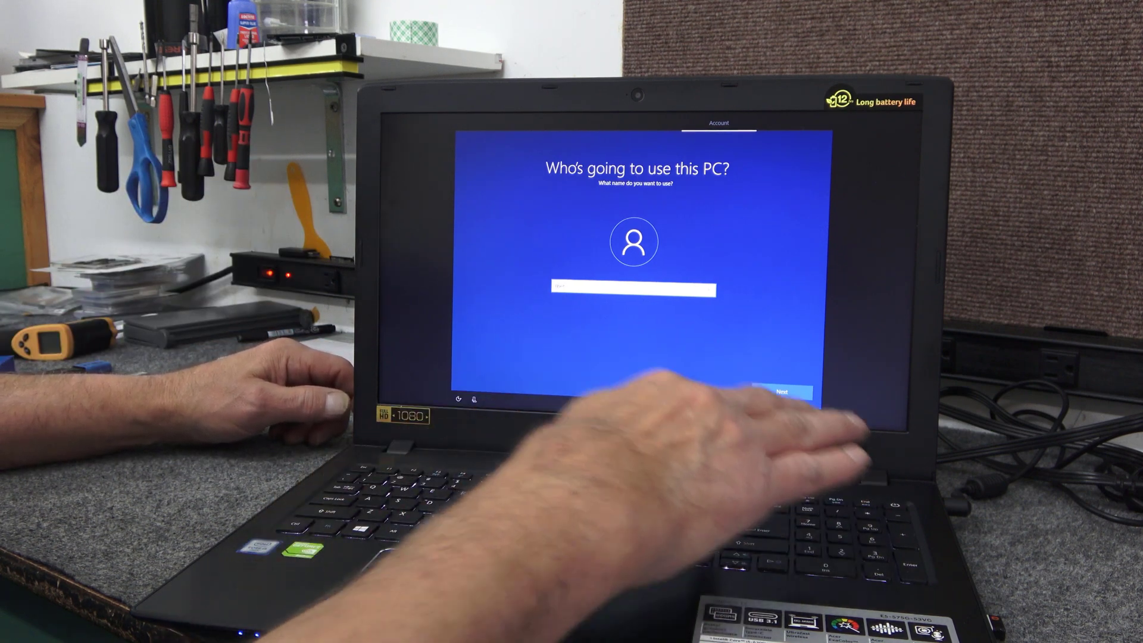
# Submit the local account's user name and password.
pyautogui.click(780, 391)
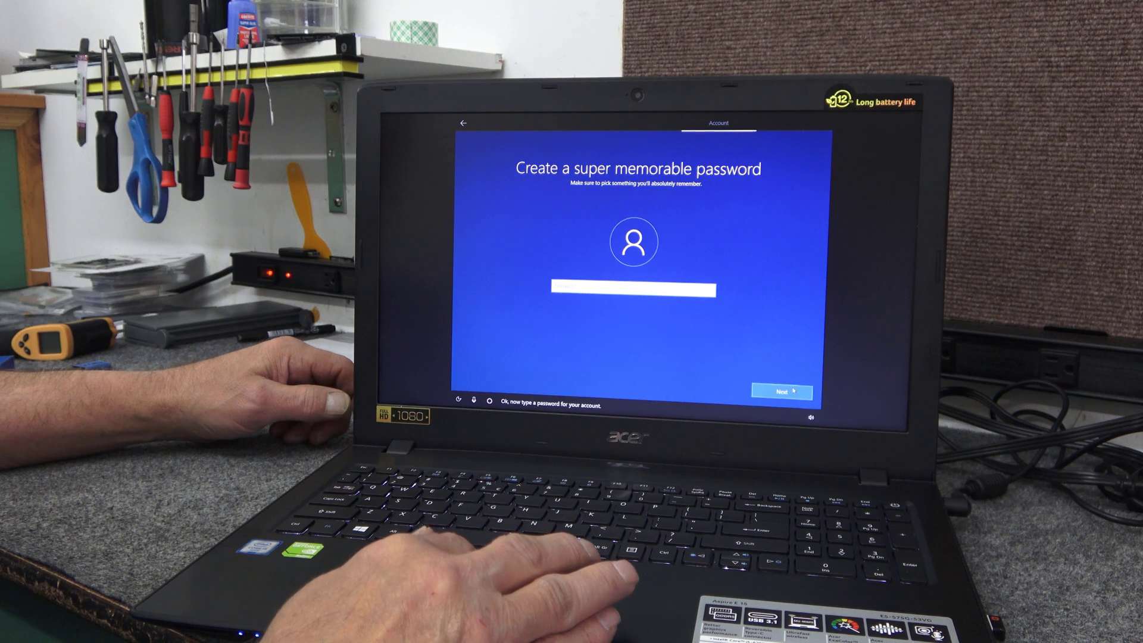
pyautogui.click(780, 392)
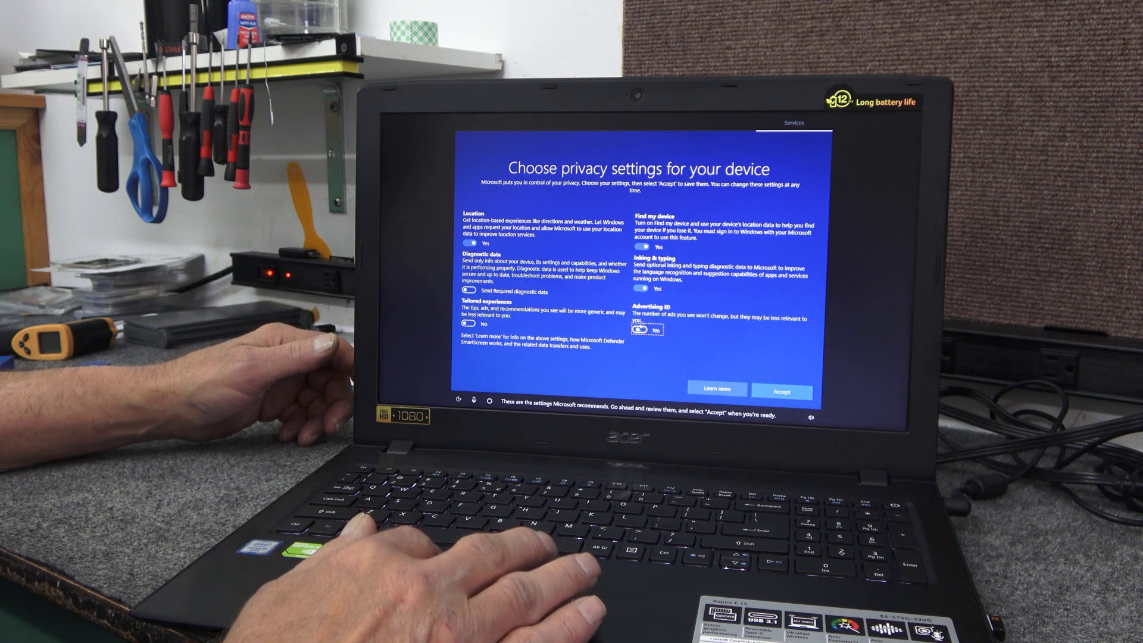
# Turn off Find my device and accept the privacy settings.
pyautogui.click(641, 281)
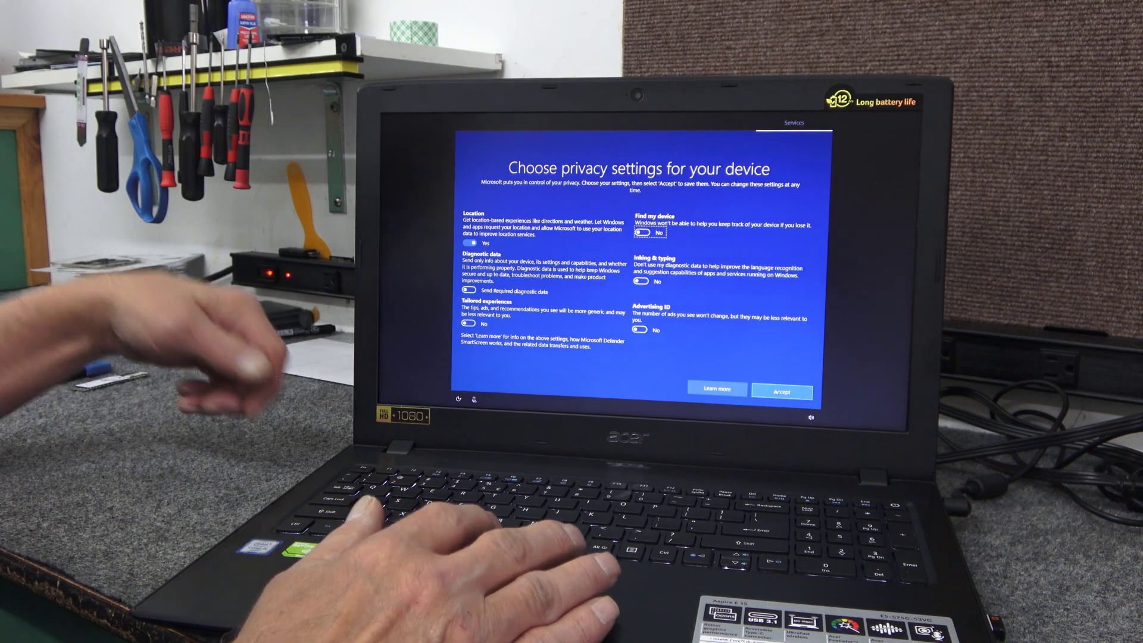
pyautogui.click(782, 389)
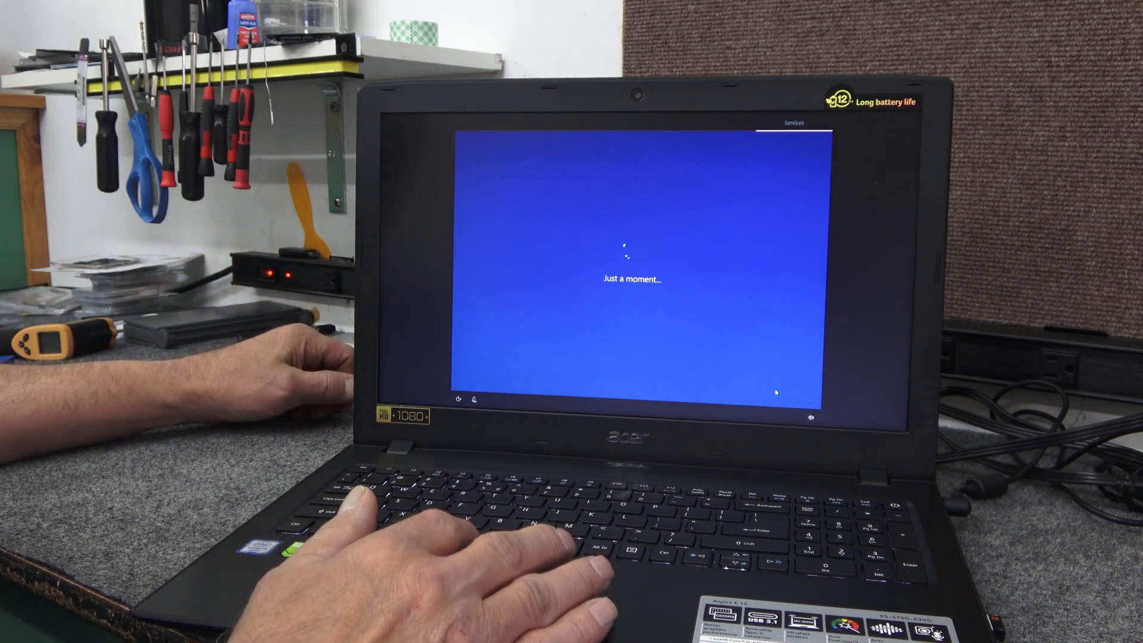